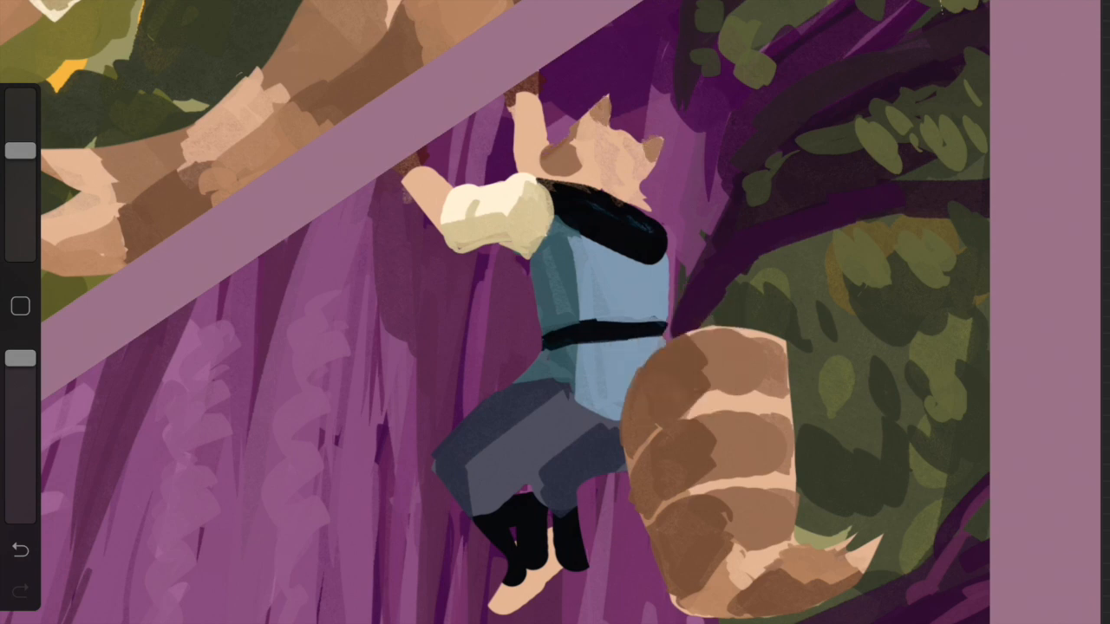
- Brush lighter lavender texture strokes onto the purple tree trunk behind the raccoon
left_click(560, 122)
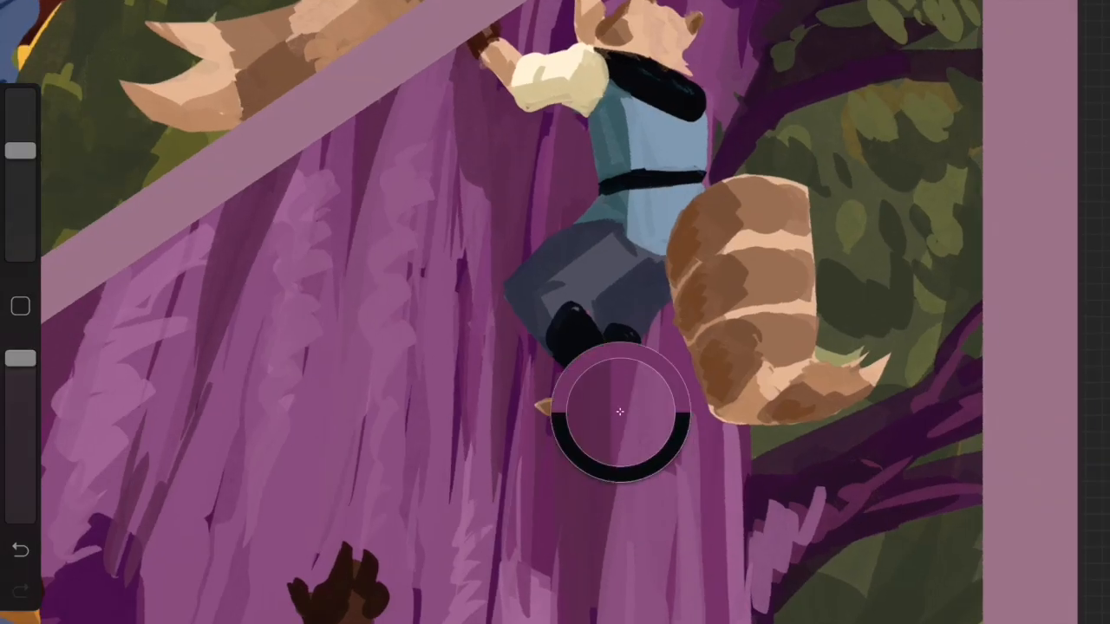
- Open the layer list to hide Layer 2 and reveal the flat-coloured page
left_click(620, 412)
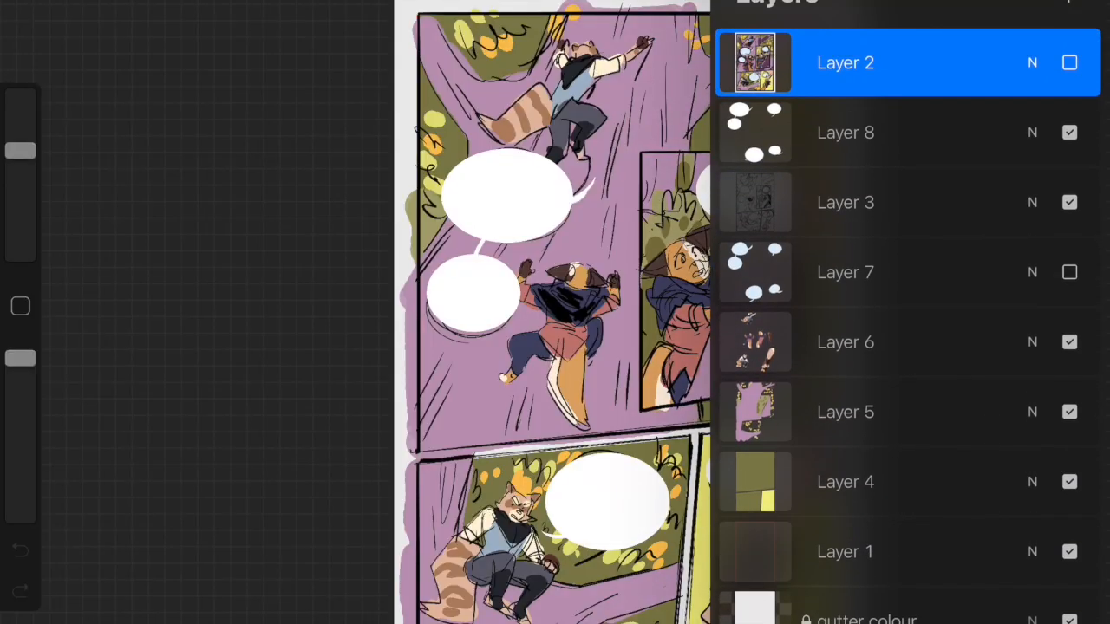
- Select the gutter colour layer and Layer 4, then recolour the panel gutters dark
left_click(859, 551)
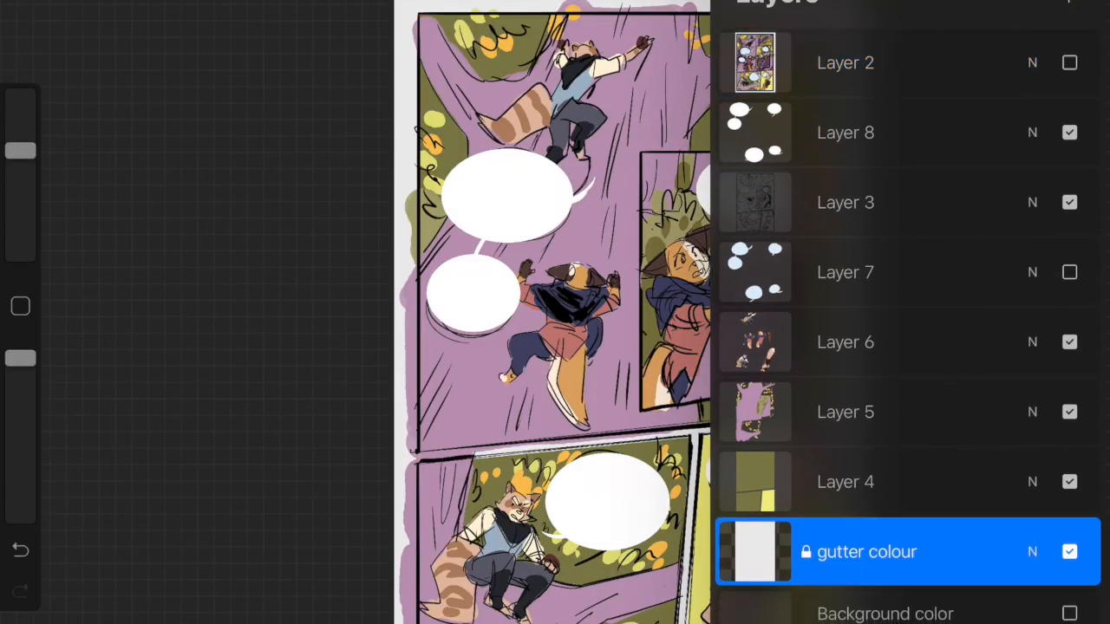
left_click(846, 481)
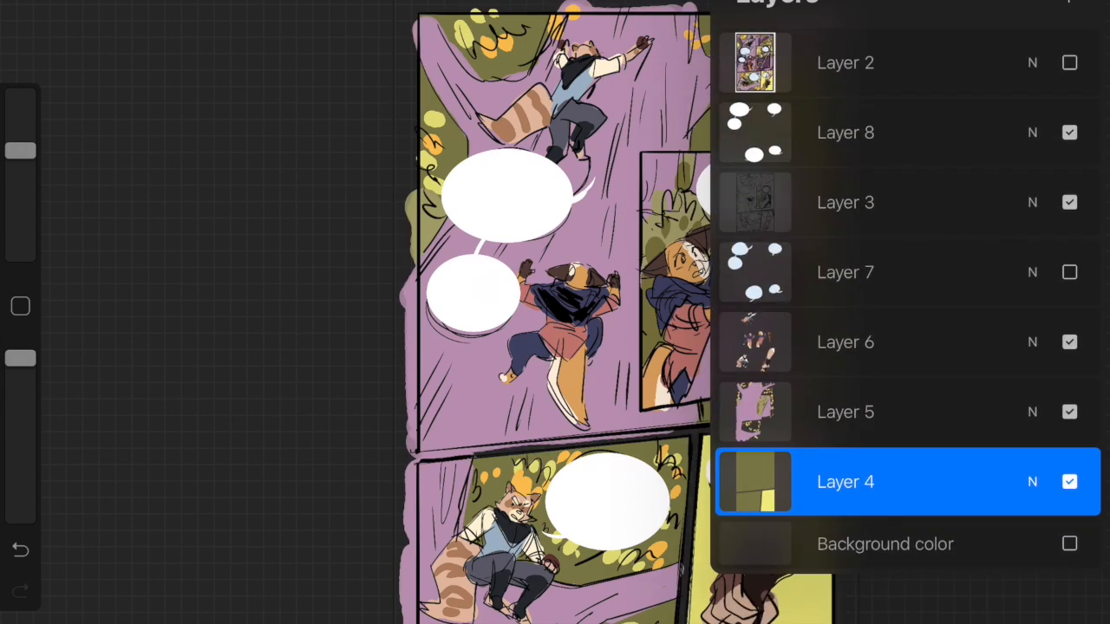
left_click(1069, 543)
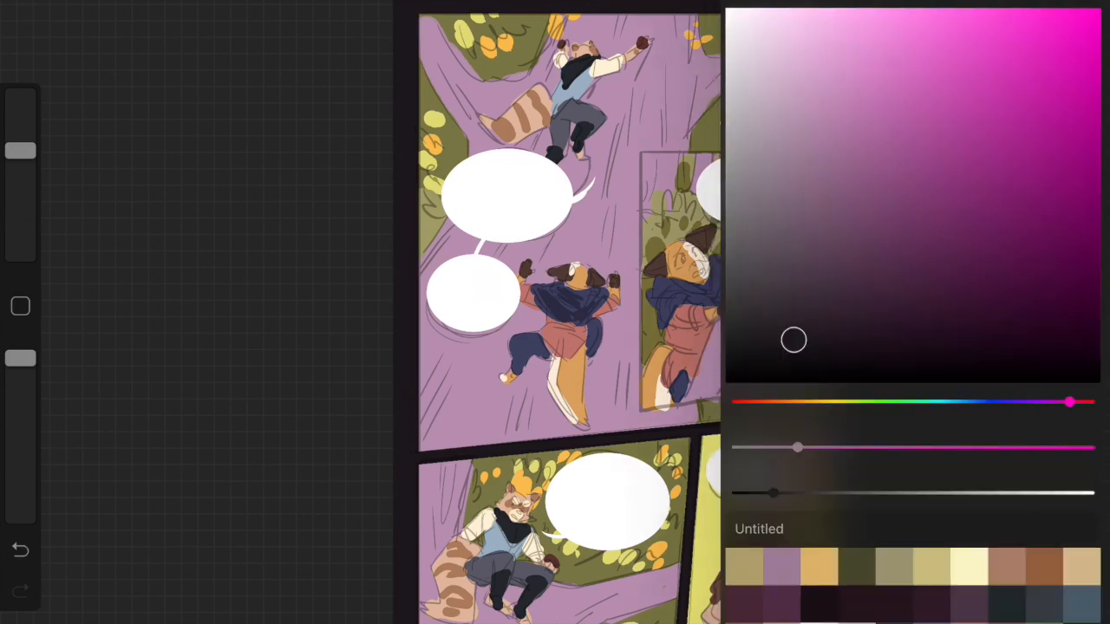
- Drag the colour point toward black for a nearly black shade
left_click_drag(792, 339, 754, 357)
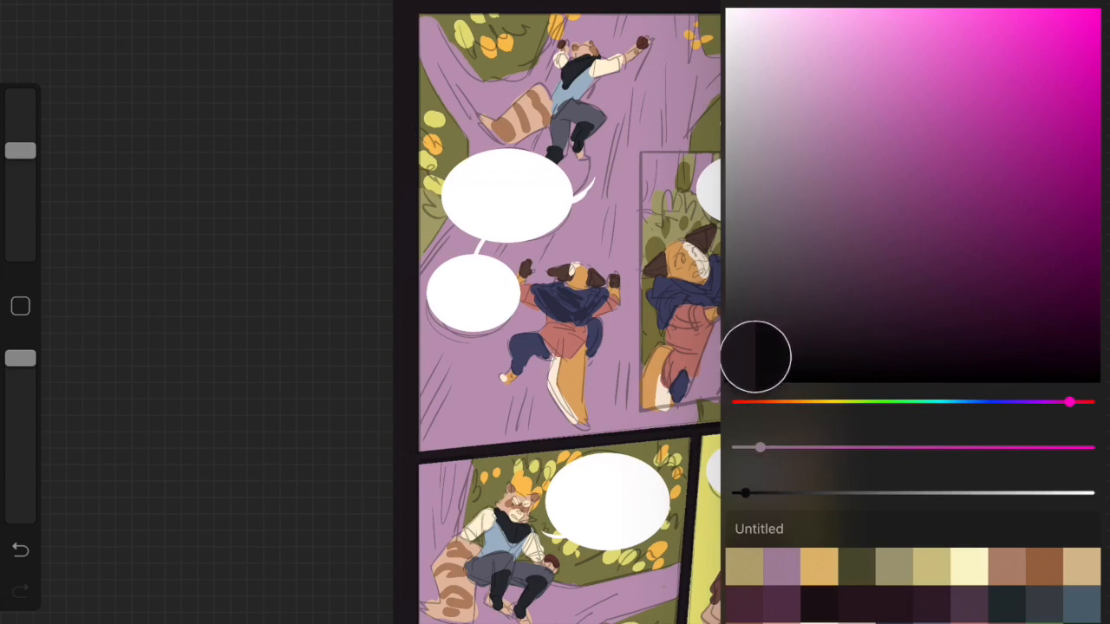
left_click(1071, 0)
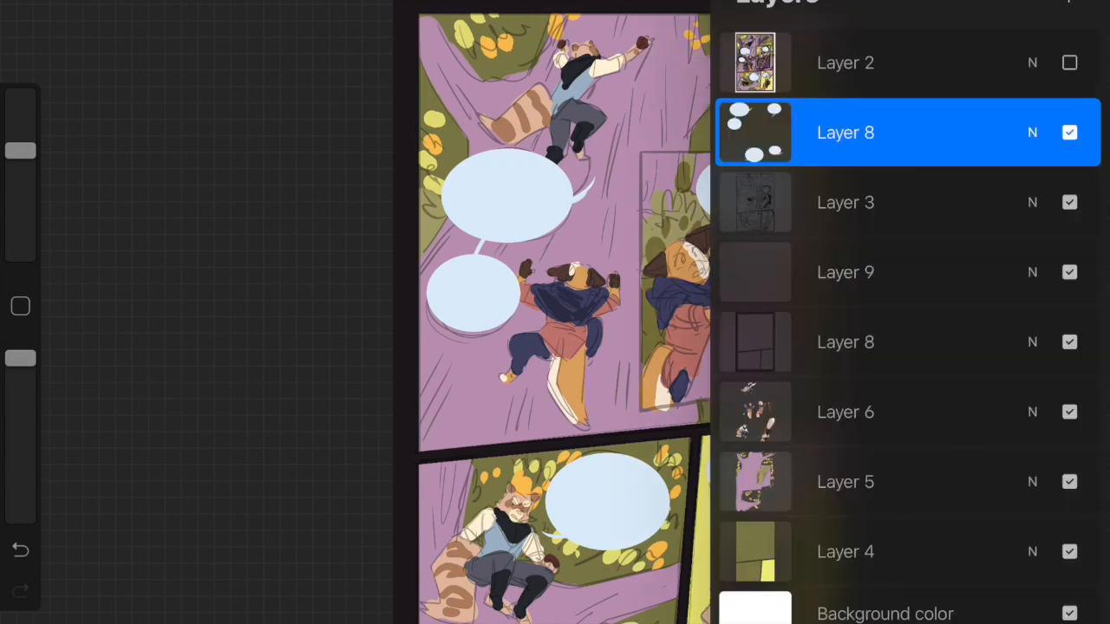
- Delete the empty Layer 9 and select Layer 5 for painting
left_click(845, 271)
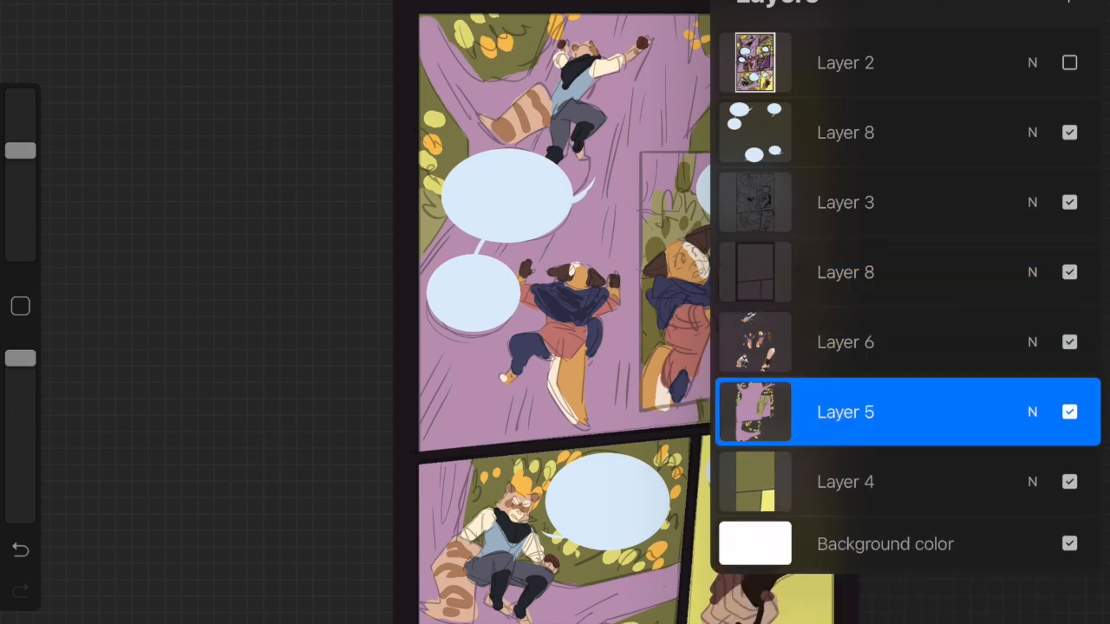
left_click(844, 271)
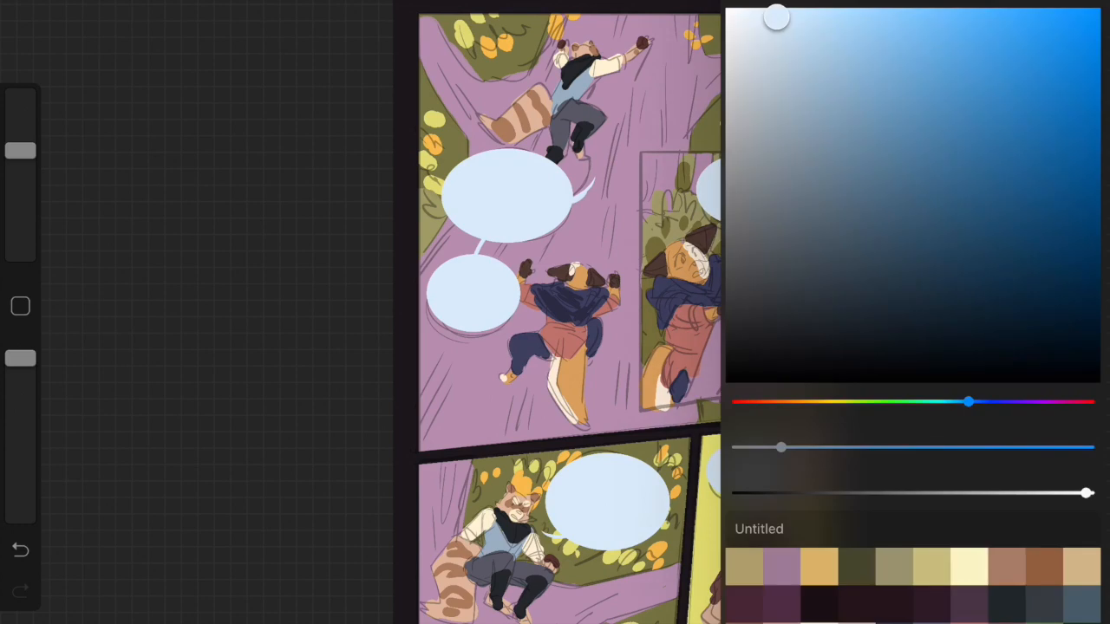
- Pick a purple and brush rough texture strokes over the tree in every panel
left_click(1081, 16)
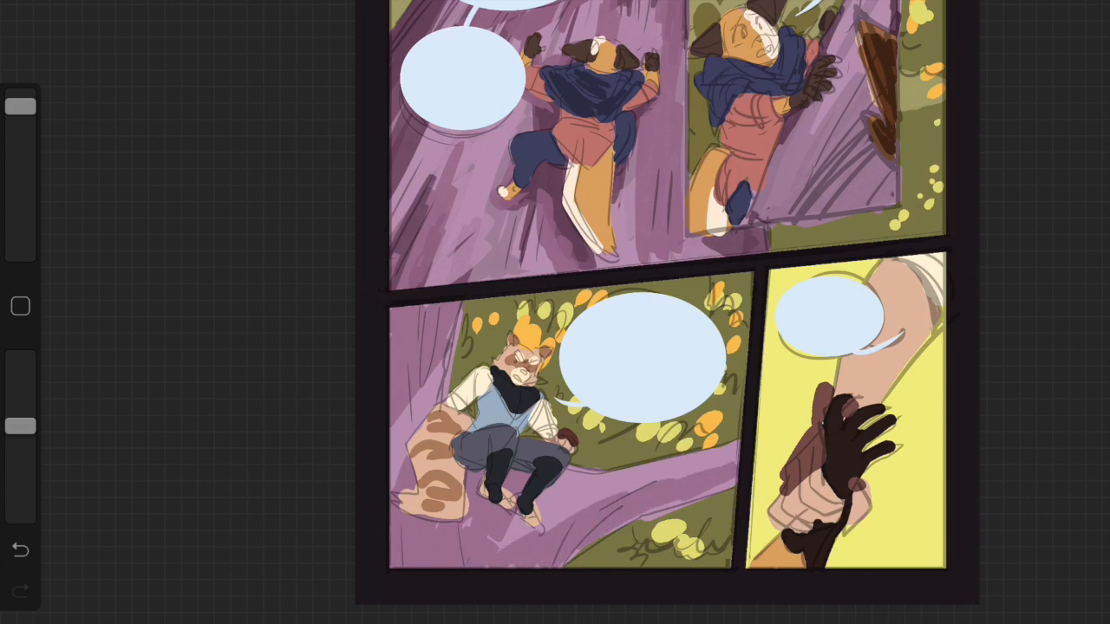
scroll("down", 3)
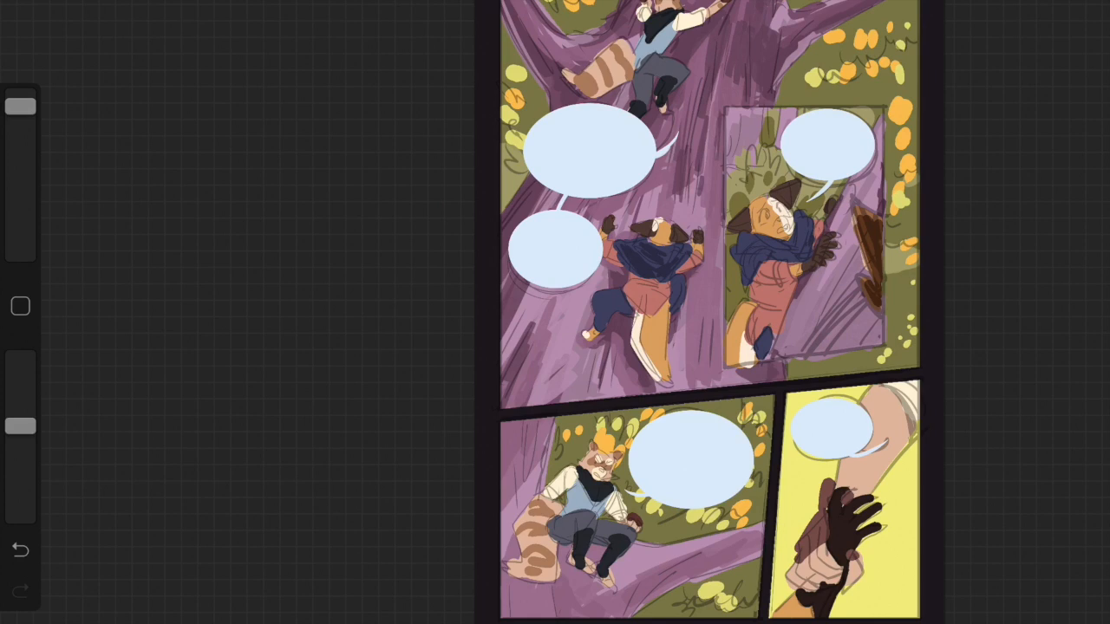
scroll("down", 3)
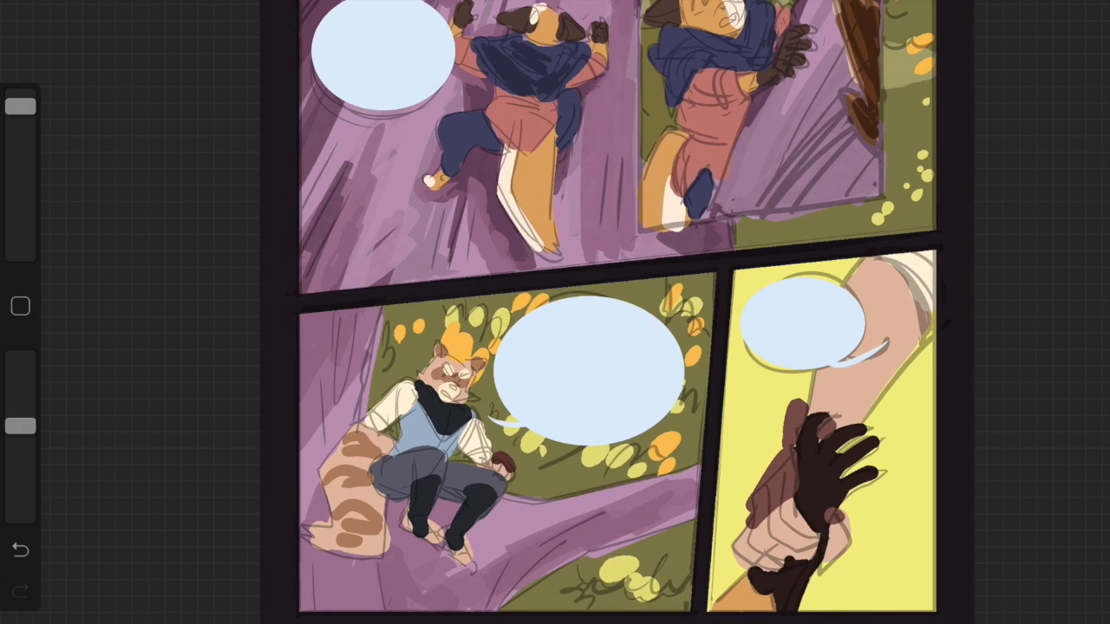